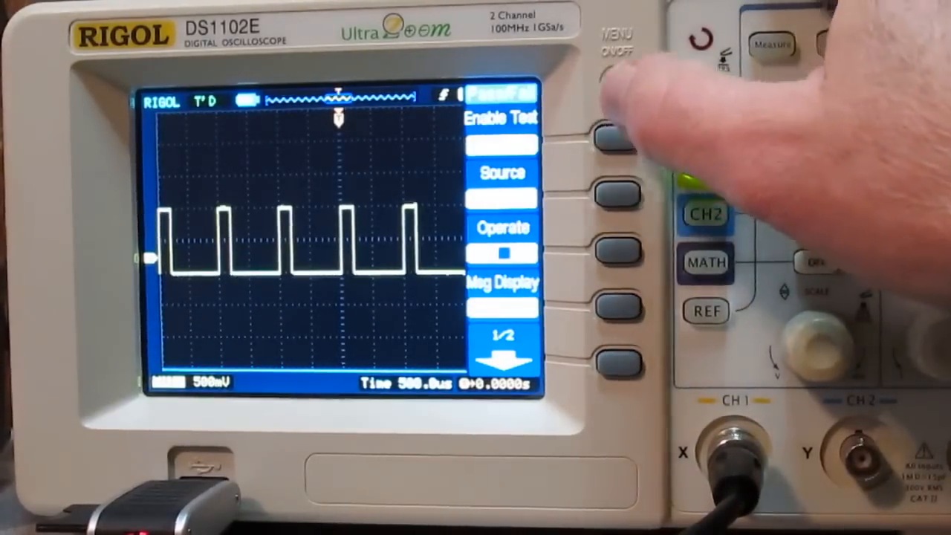
Turn on Msg Display so the Fail/Pass/Total waveform counters appear over the pulse trace
click(612, 134)
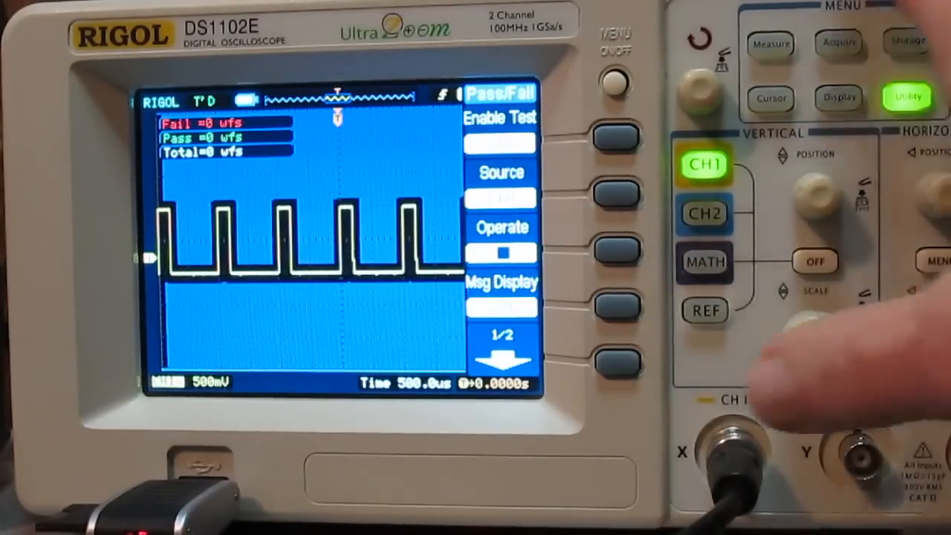
Go to page 2/2 of the Pass/Fail menu and enter Mask Setting
click(614, 362)
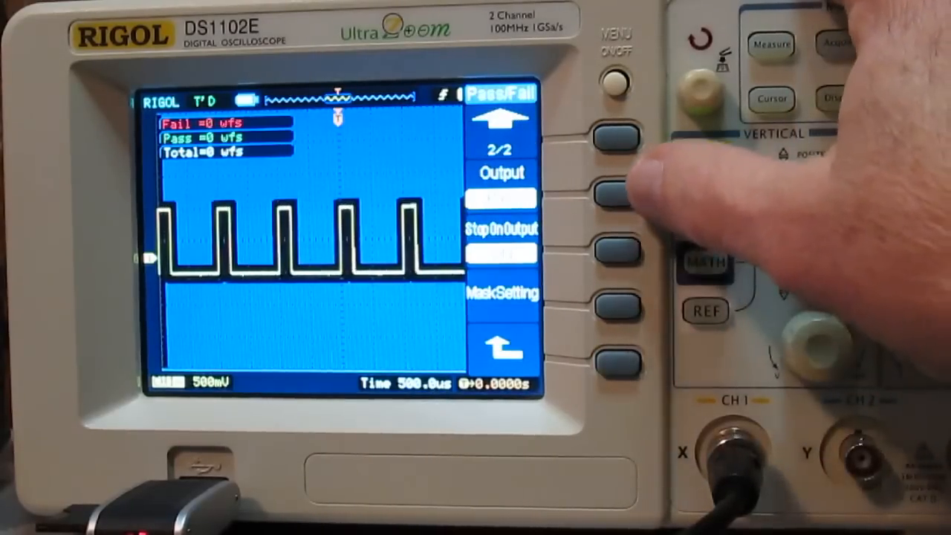
click(606, 190)
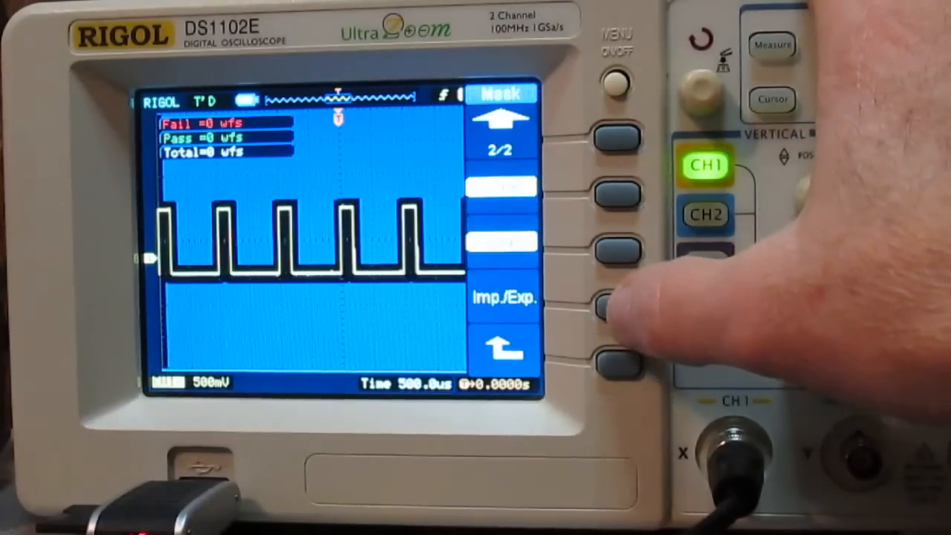
Show the mask page listing X Mask 0.16 div, Y Mask 0.24 div and Location
click(608, 305)
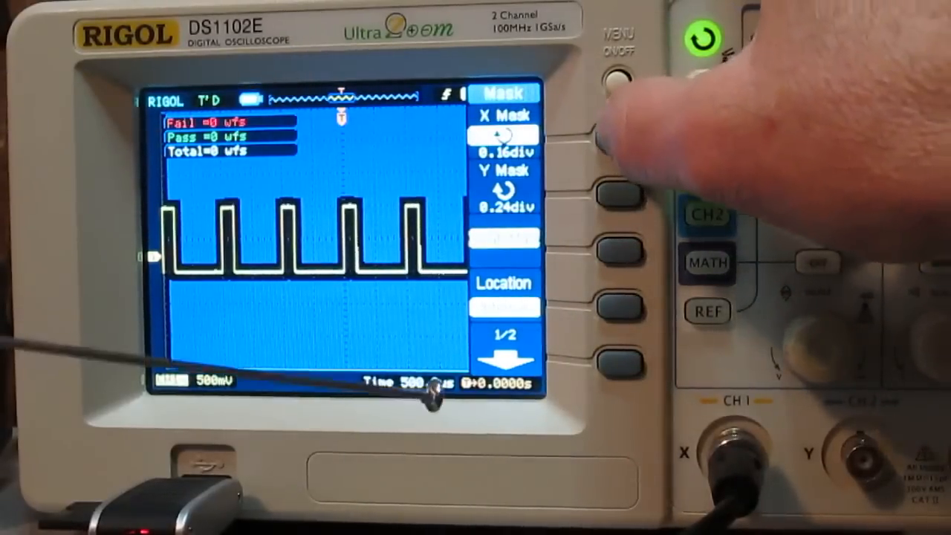
Set both X Mask and Y Mask tolerances to 0.32 div with the multipurpose knob
click(618, 137)
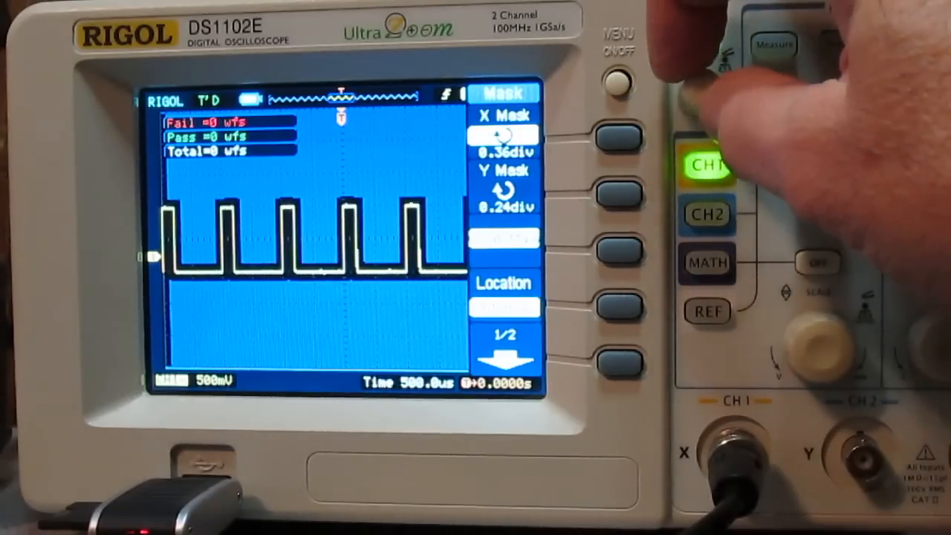
click(615, 133)
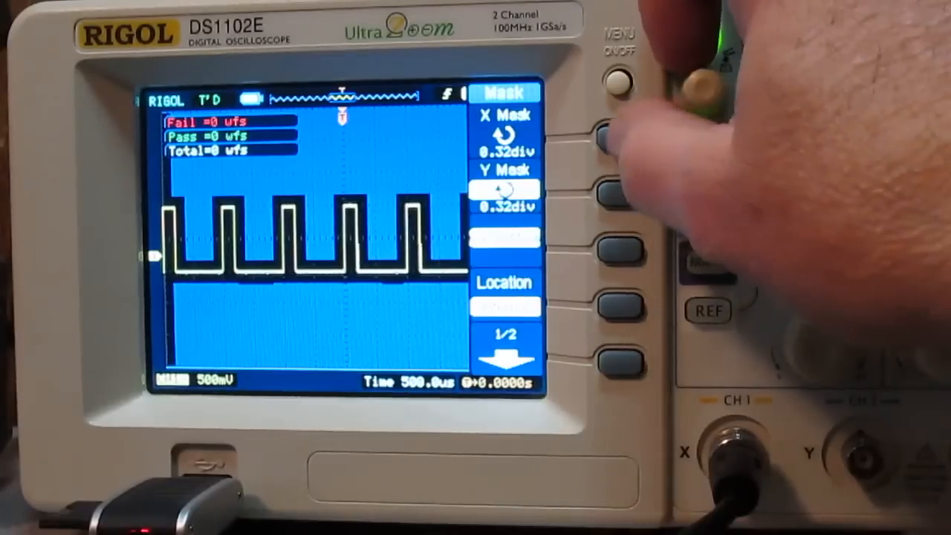
Bring the X Mask tolerance back to 0.16 div, leaving Y Mask at 0.32 div
click(609, 137)
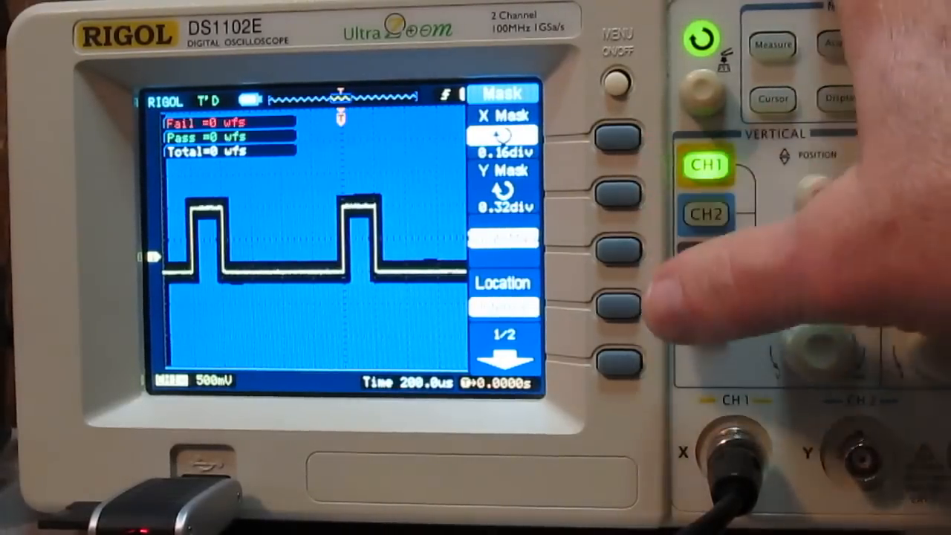
Return to the Pass/Fail menu, enable the test and start it with Operate
click(612, 363)
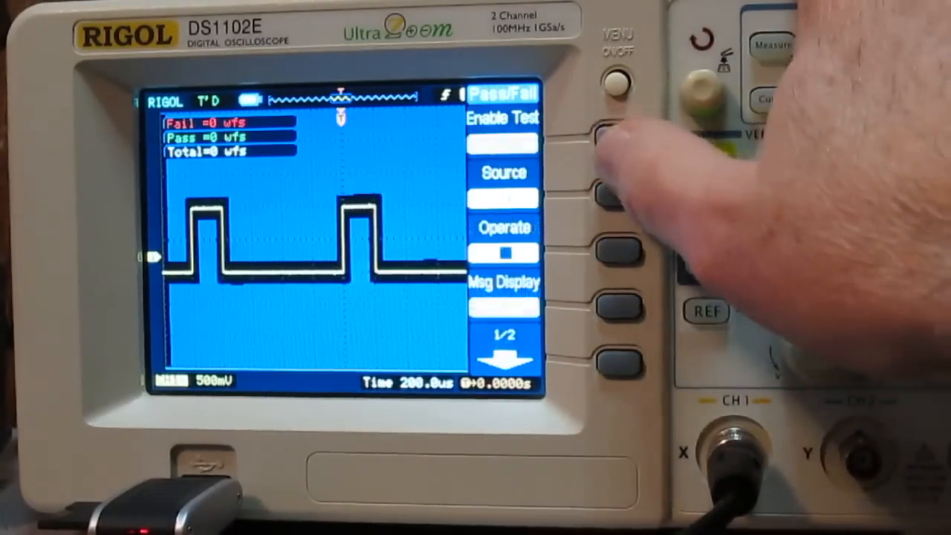
click(710, 165)
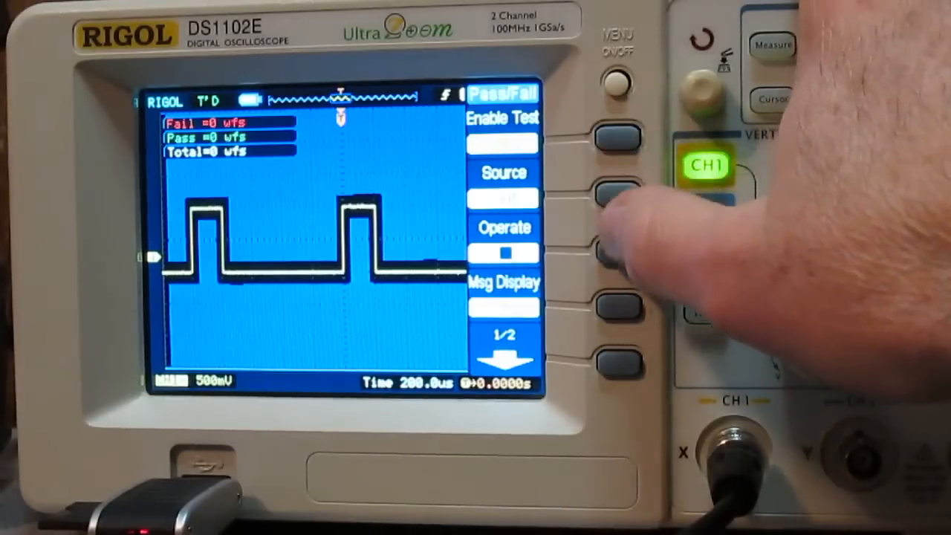
click(609, 252)
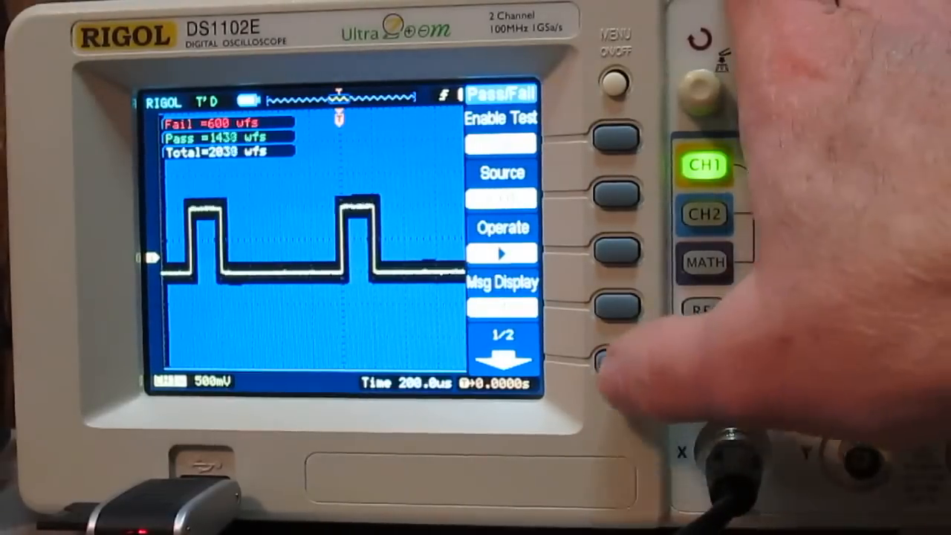
click(609, 361)
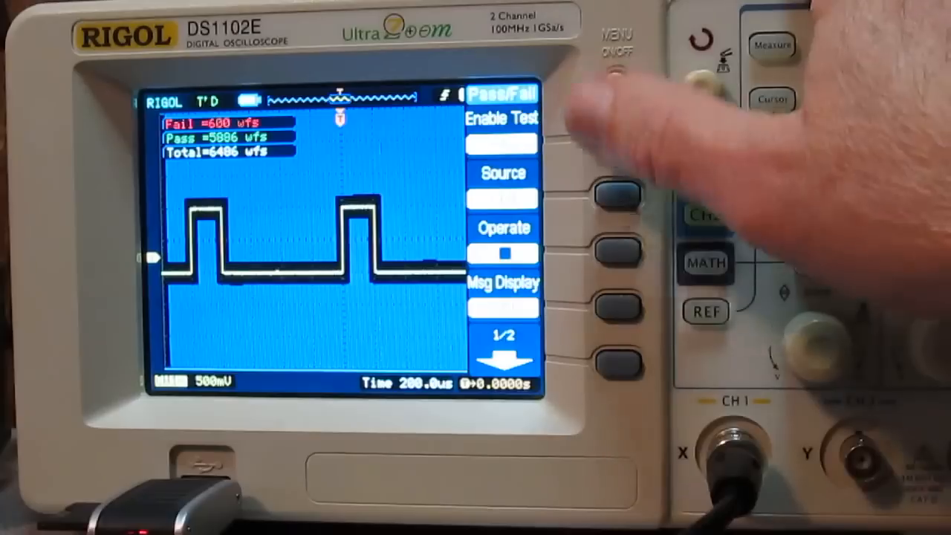
With the test stopped at 600 fails, show page 2/2 of the Pass/Fail options
click(613, 361)
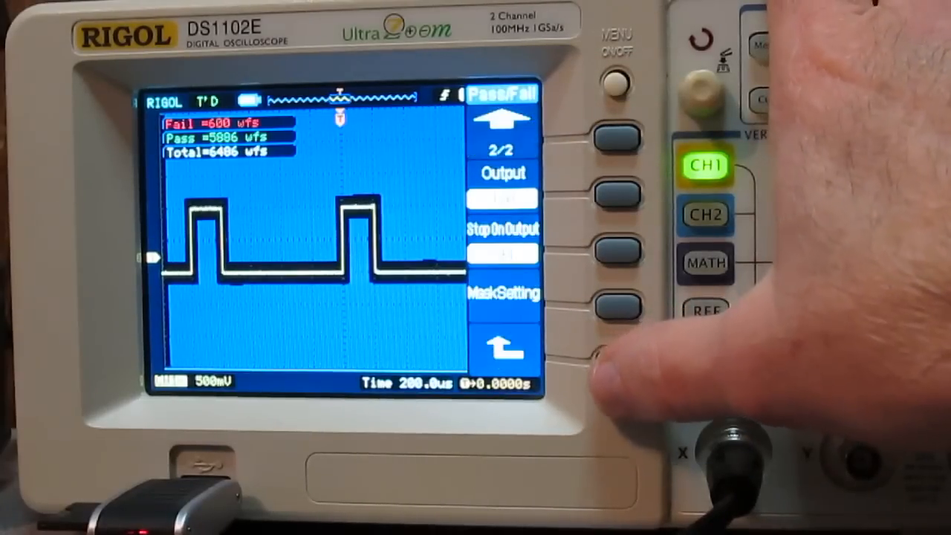